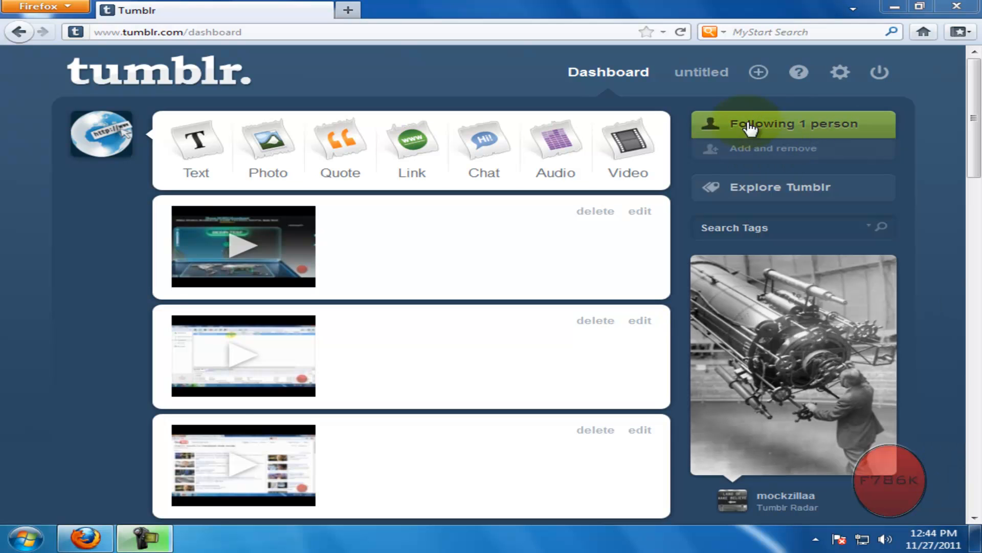
pyautogui.moveTo(701, 72)
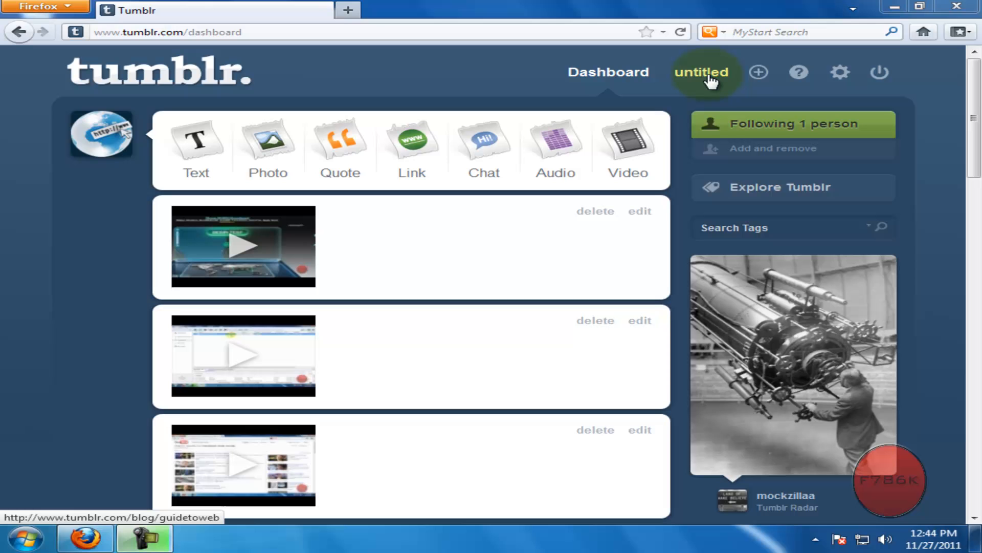
# - Reach the Redux theme customization page for the 'untitled' blog
pyautogui.click(701, 72)
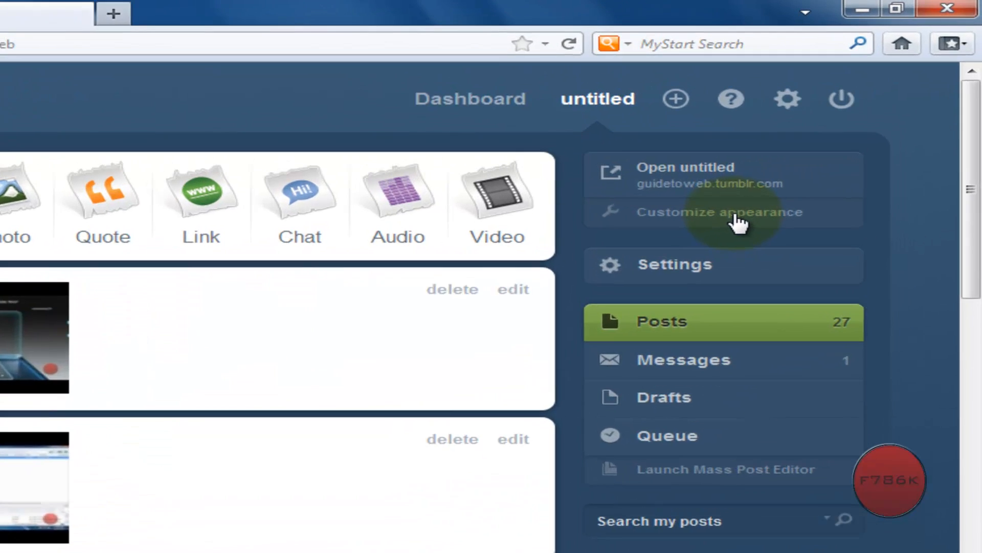
pyautogui.click(718, 212)
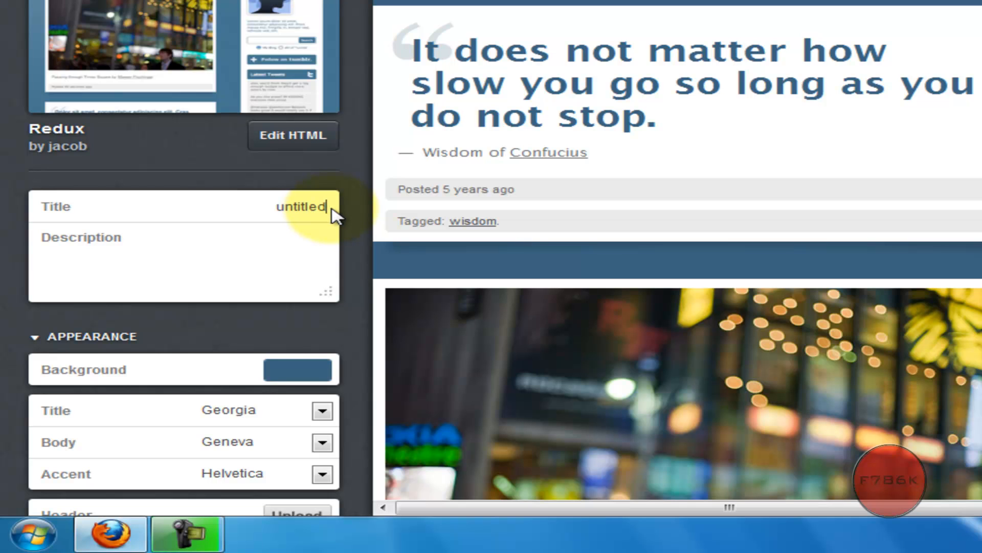
# - Replace the title 'untitled' with 'guidetoweb' and set the description to 'Welcome :)'
pyautogui.press('Backspace')
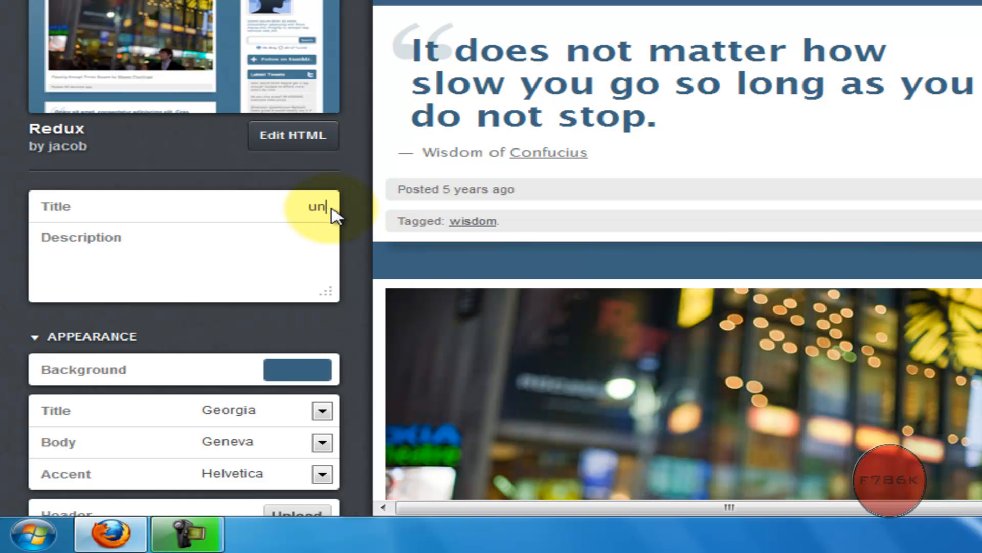
pyautogui.write('guidetoweb')
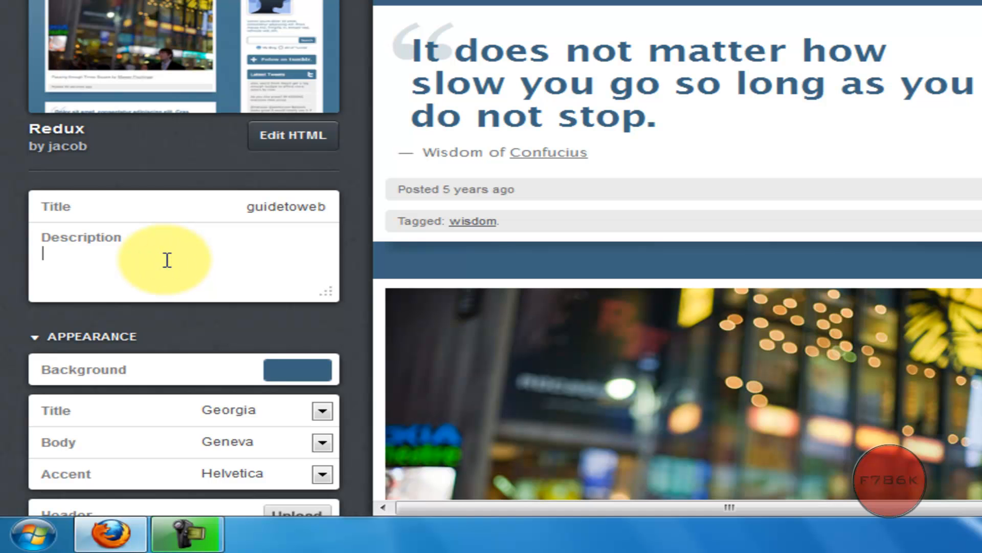
pyautogui.write('Welcome :')
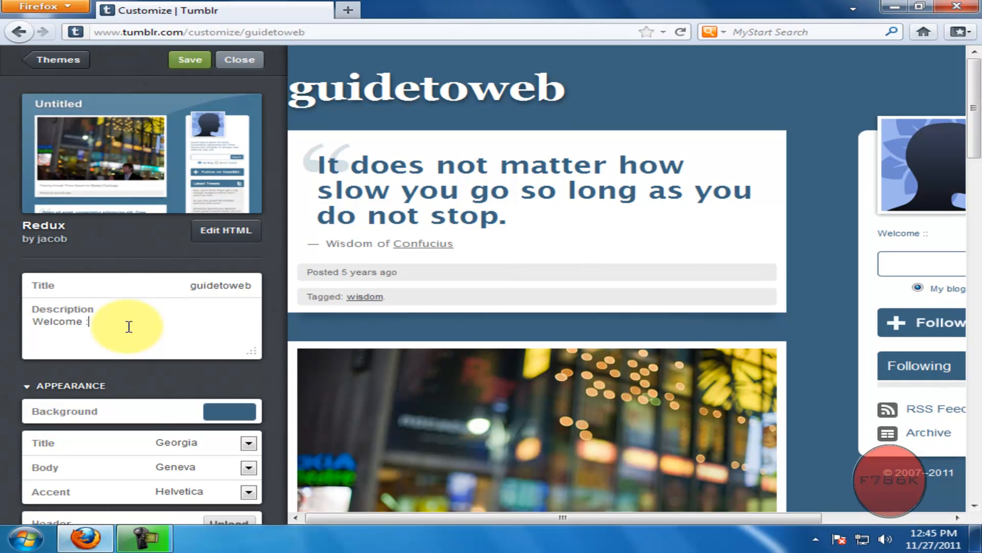
pyautogui.write(')')
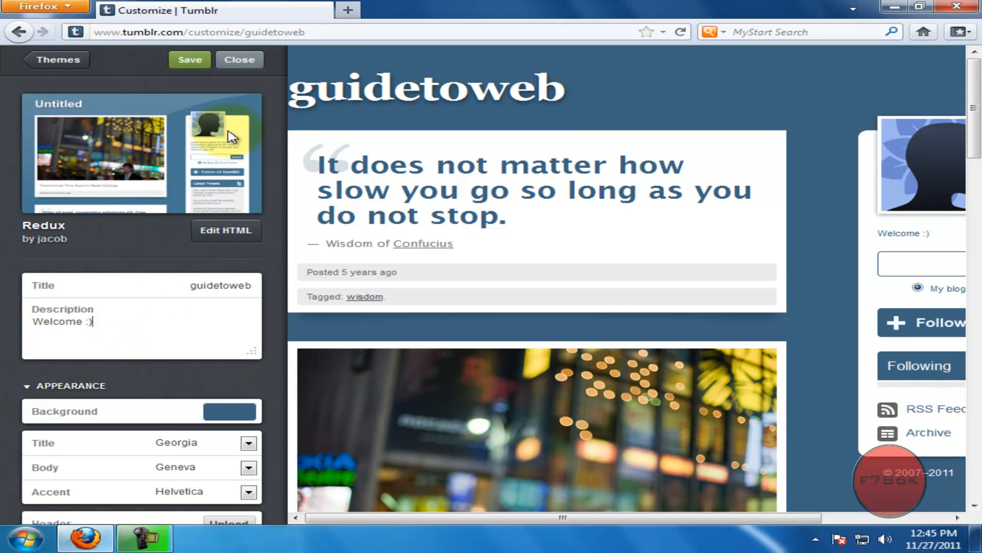
# - Save the title and description and return to the dashboard showing 'guidetoweb'
pyautogui.click(190, 59)
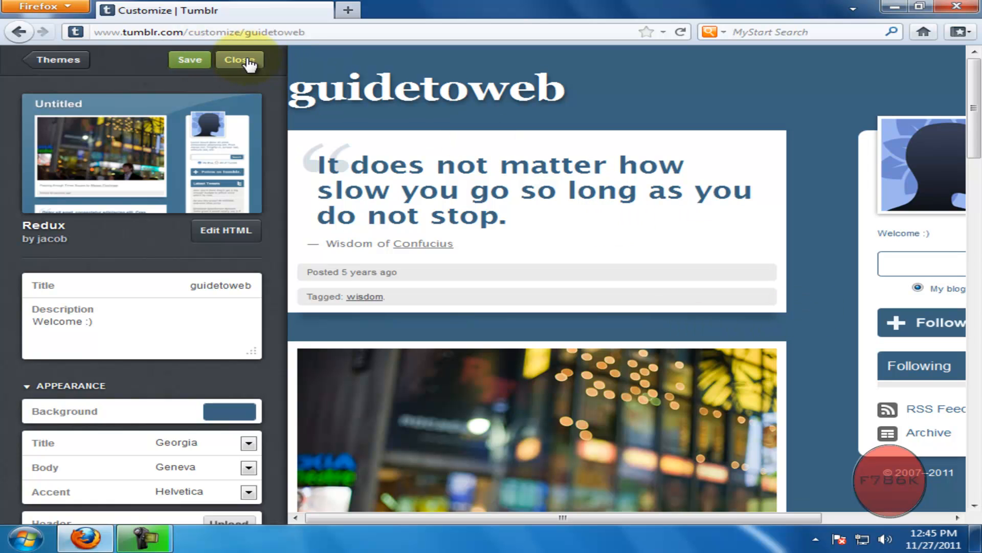
pyautogui.click(239, 60)
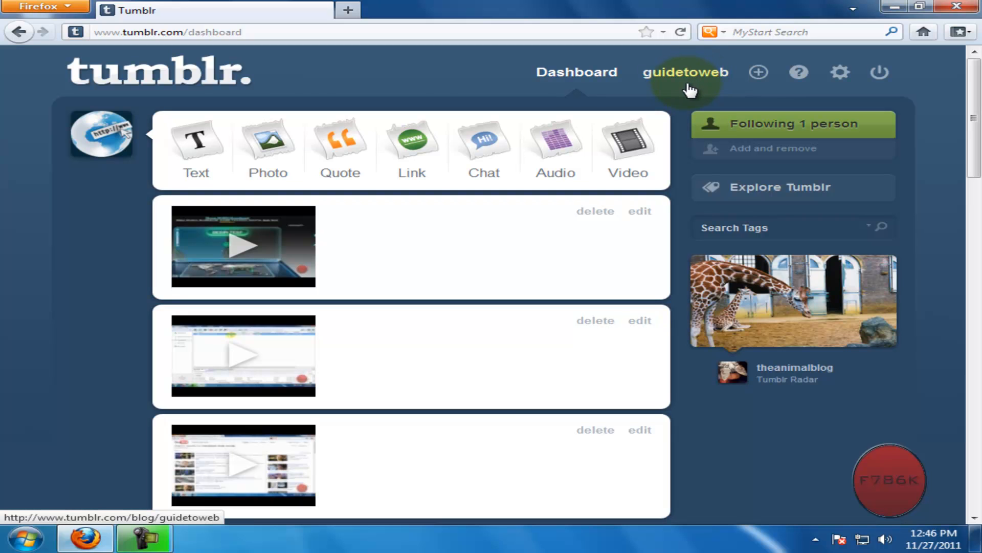
pyautogui.moveTo(708, 93)
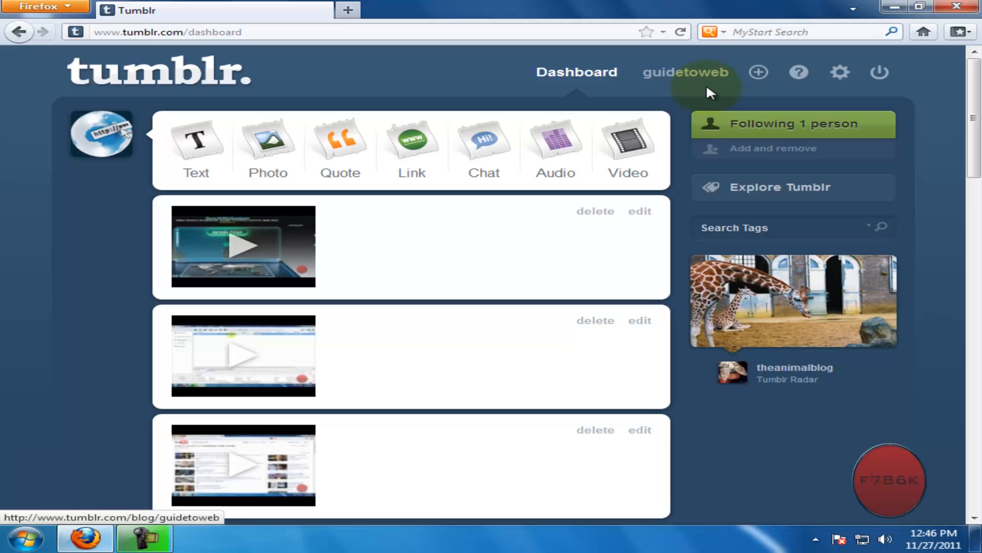